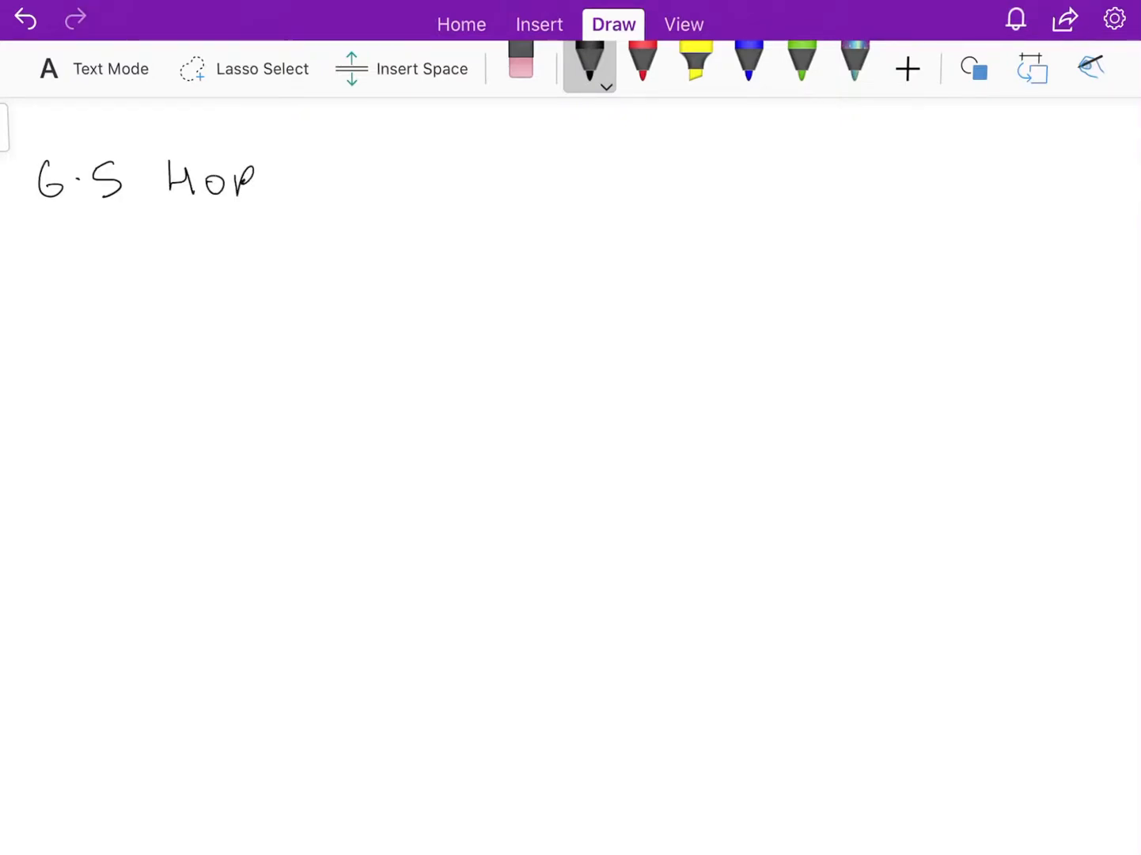
- Erase the final handwritten letter so the title reads 'G.S HO'
{"action": "left_click", "coordinate": [520, 63]}
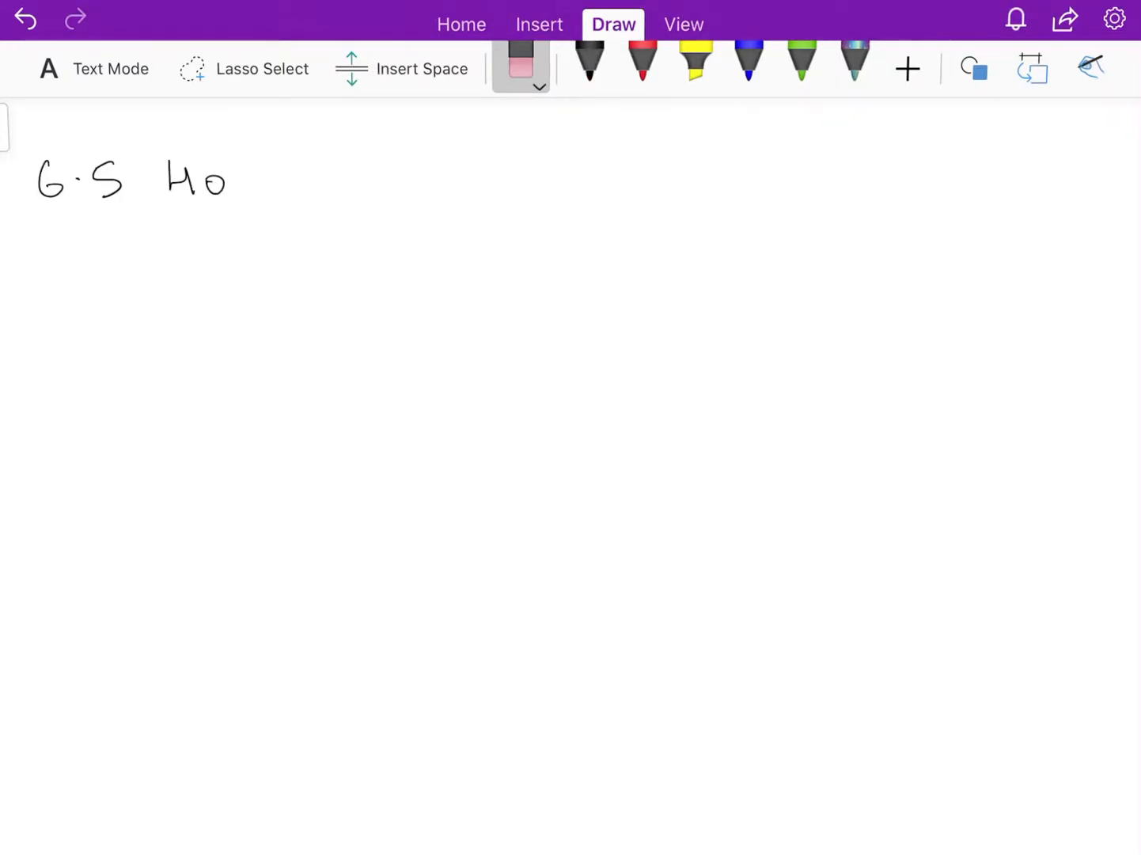